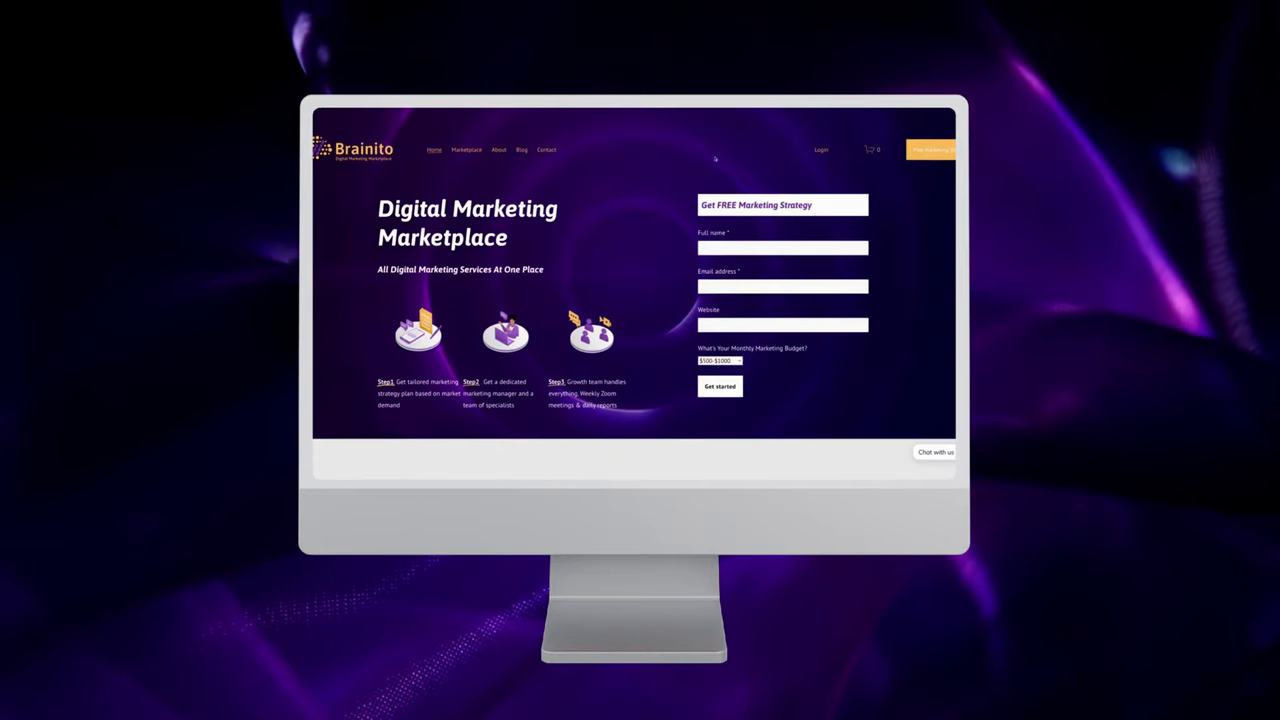
pyautogui.scroll(-3)
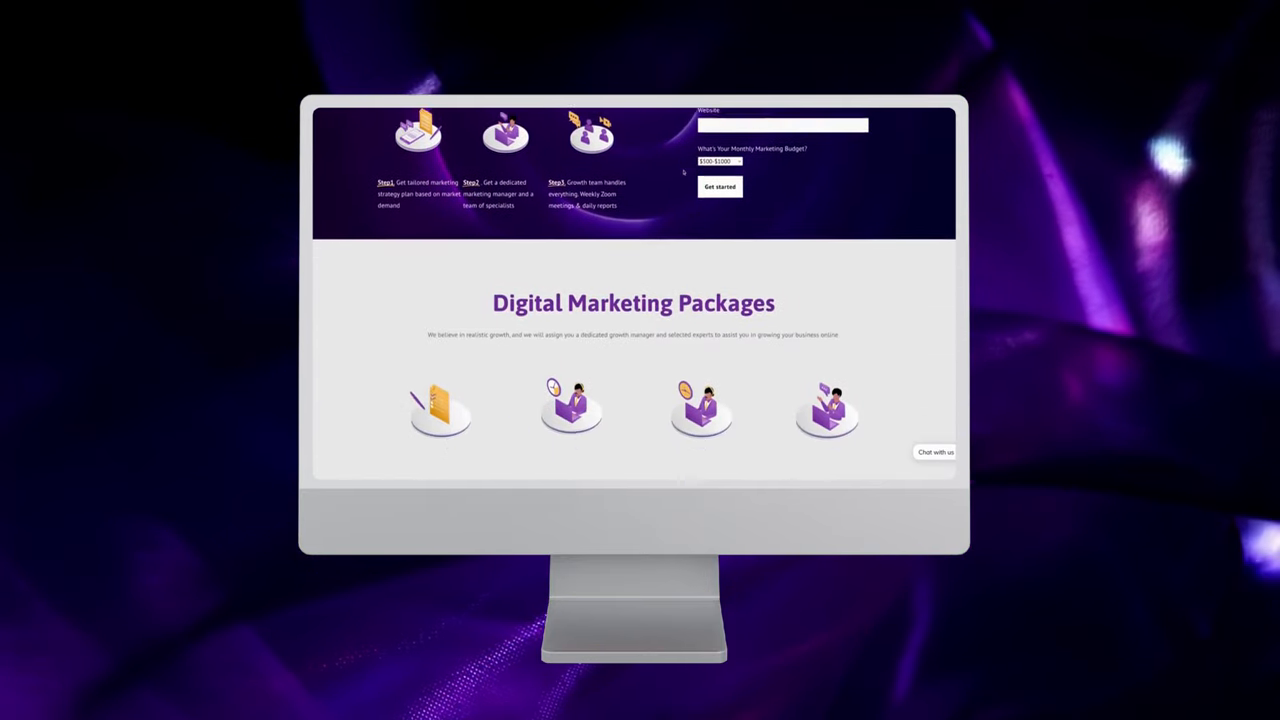
pyautogui.scroll(-3)
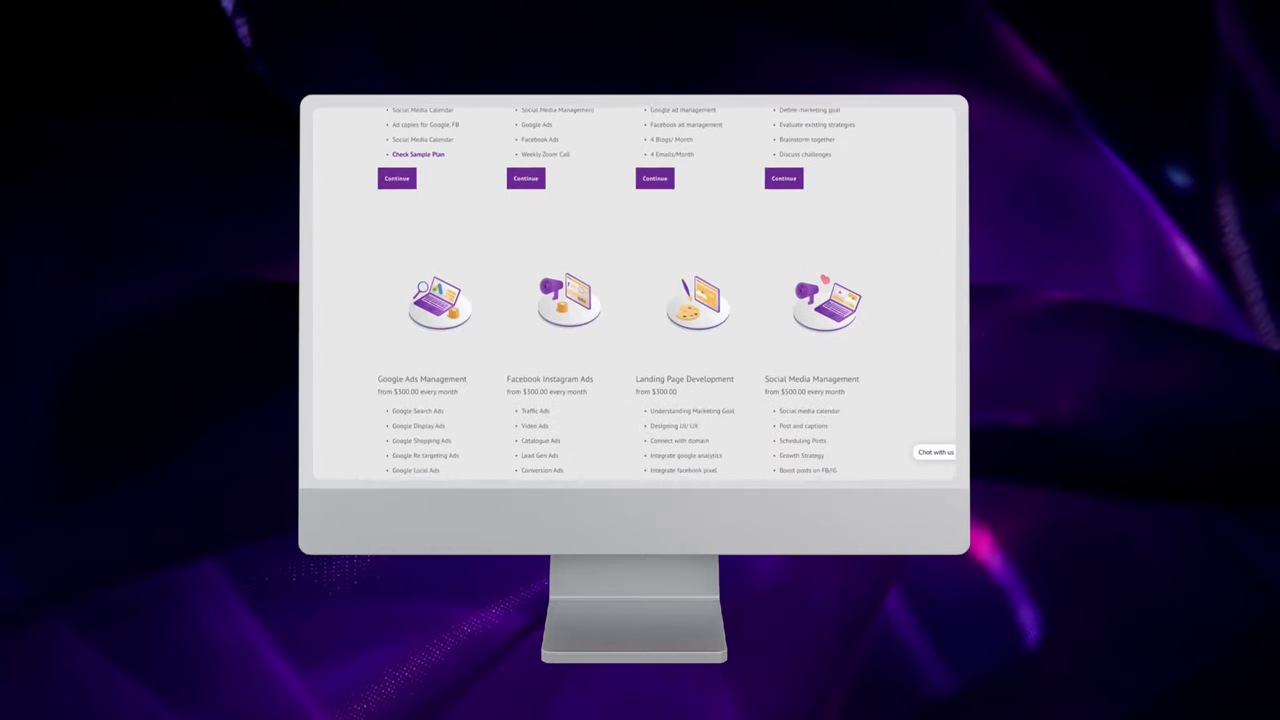
pyautogui.scroll(-3)
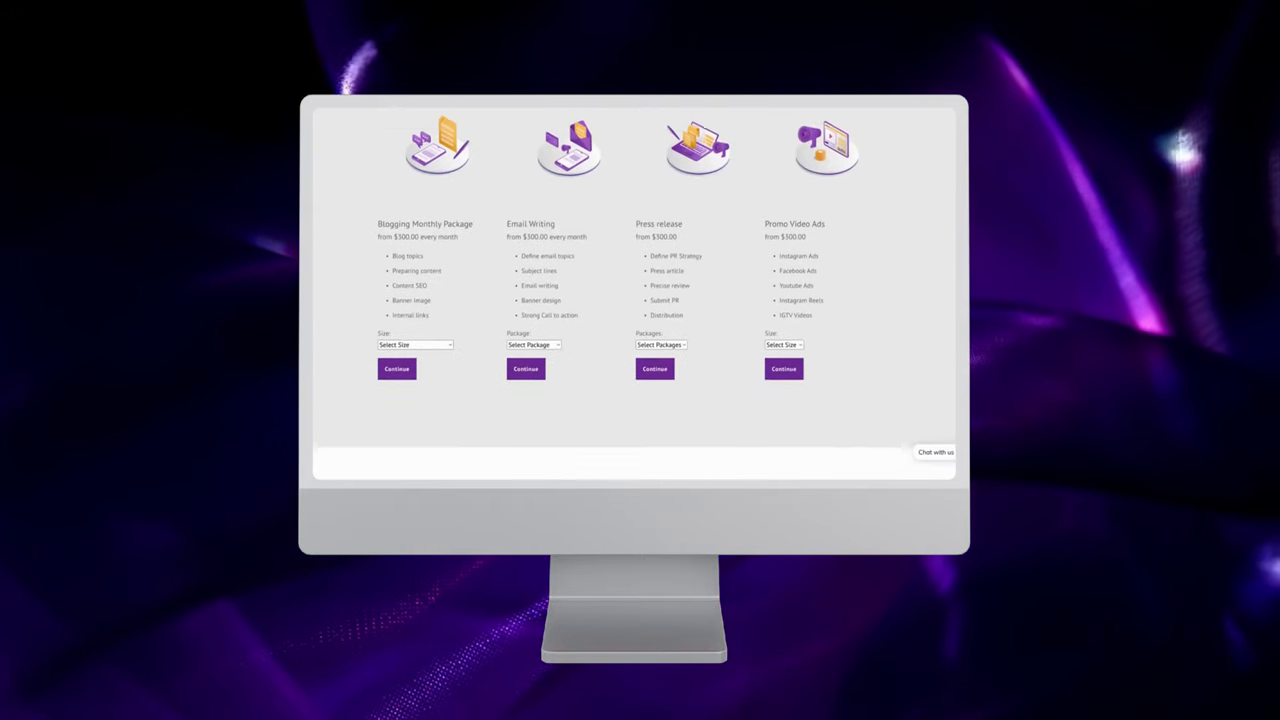